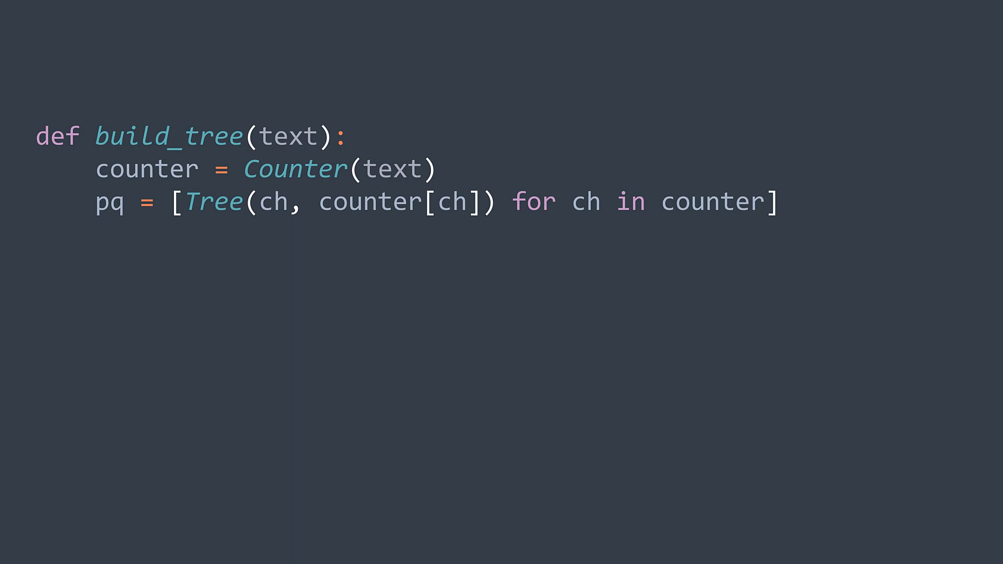
Step: Heapify pq, loop popping two smallest nodes into a parent Tree, push it back, return the final root
text(heapq.heapify(pq))
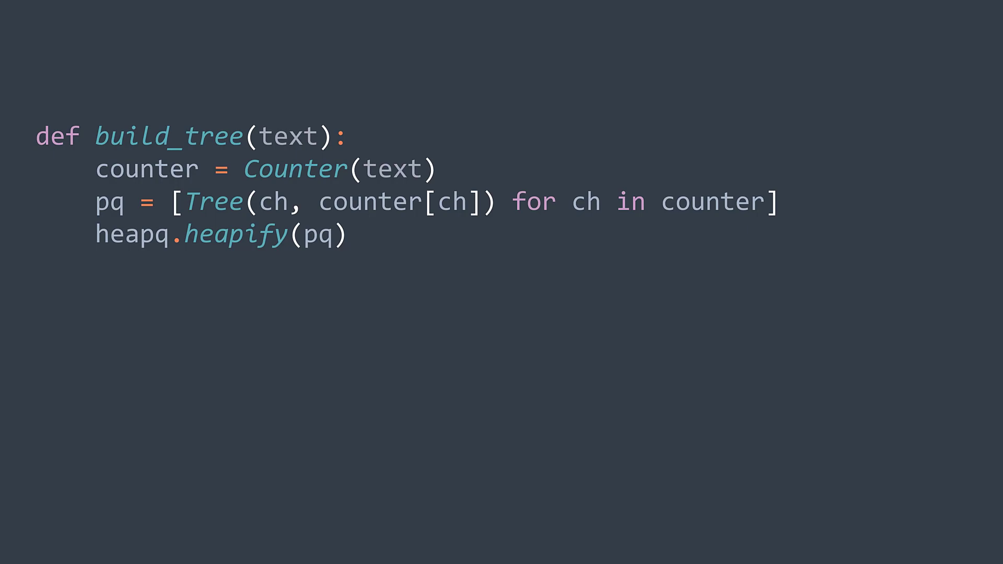
text(while len(pq) > 1:)
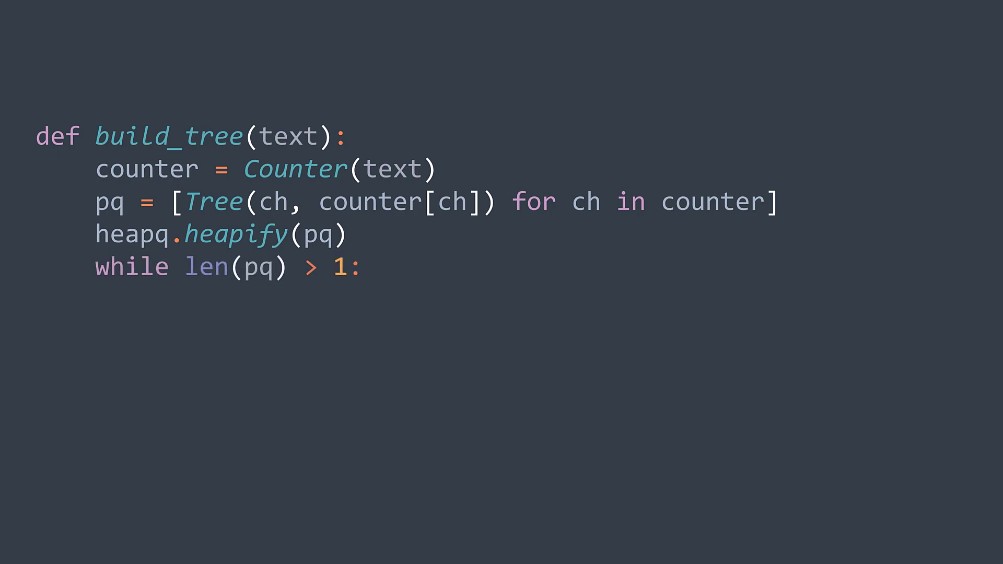
text(left = heapq.heappop(pq))
text(right = heapq.heappop(pq)
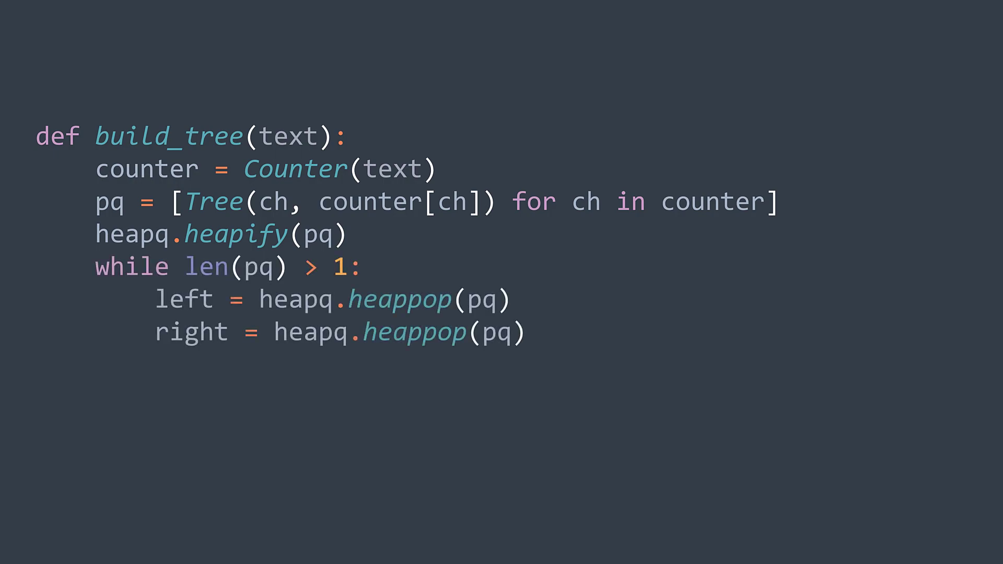
text(parent = Tree(None, left.freq+right.freq, left, right))
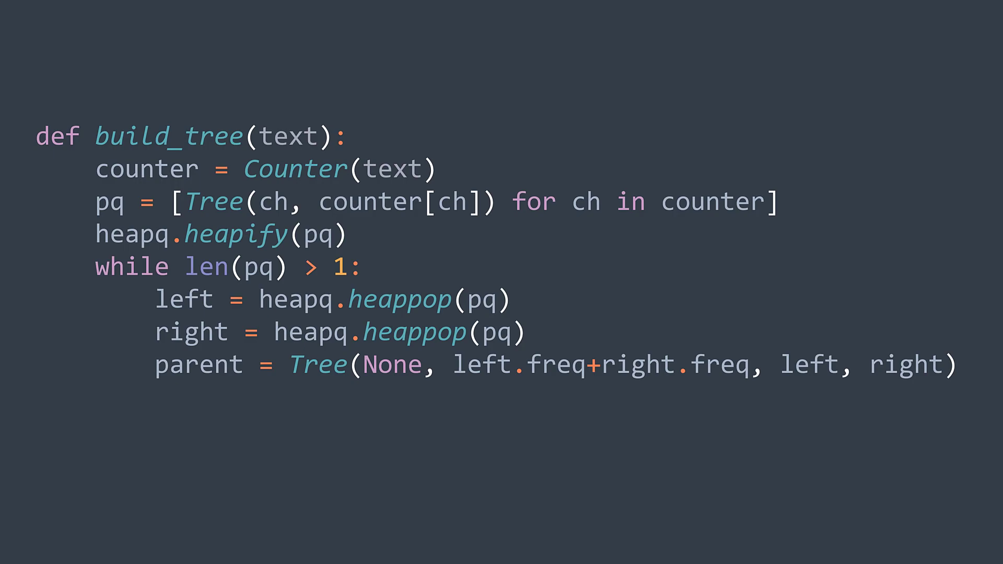
text(heapq.heappush(pq, parent))
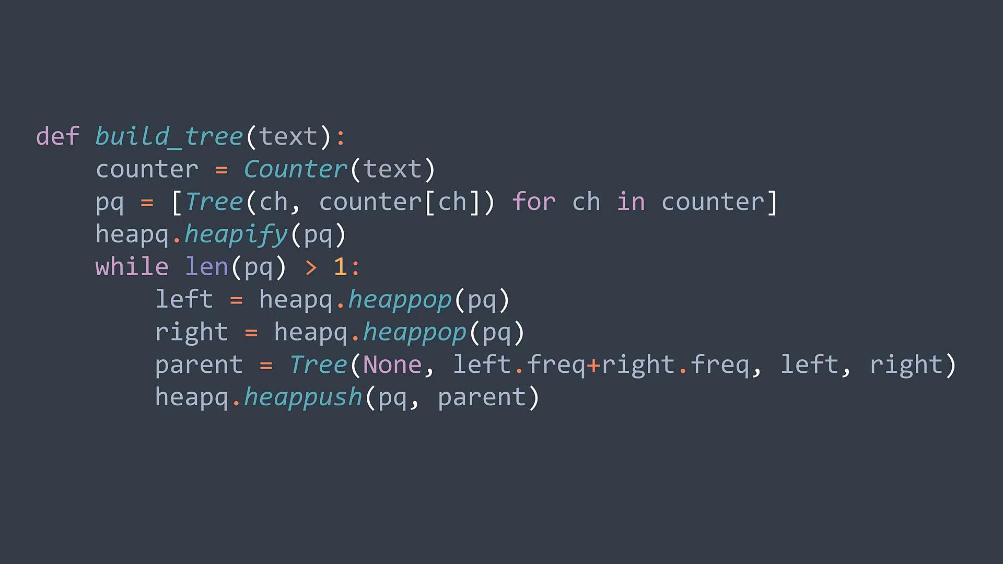
text(return heapq.heappop(pq))
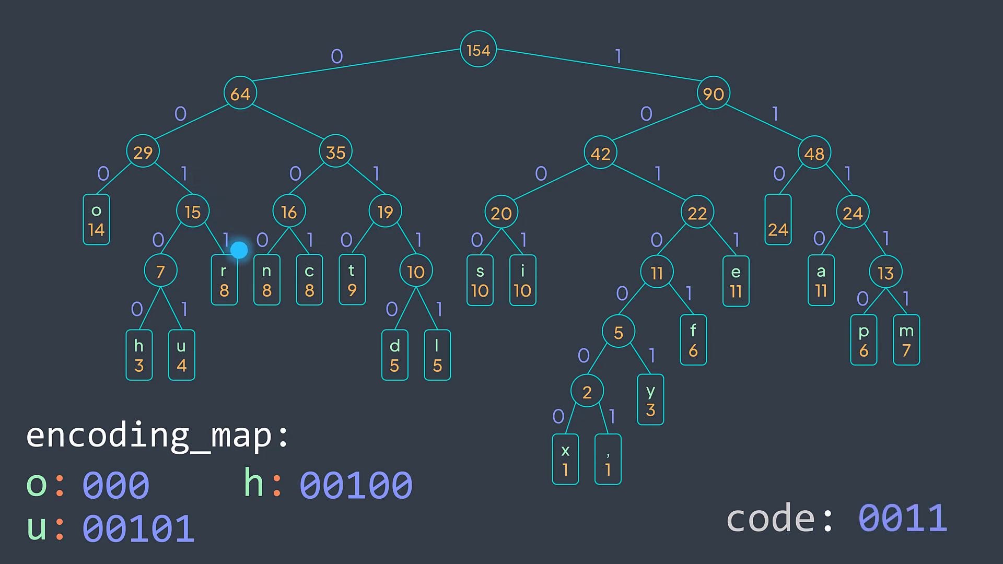
Step: Play the tree animation tracing root-to-leaf paths and adding codes for o, h and u to encoding_map
click(241, 269)
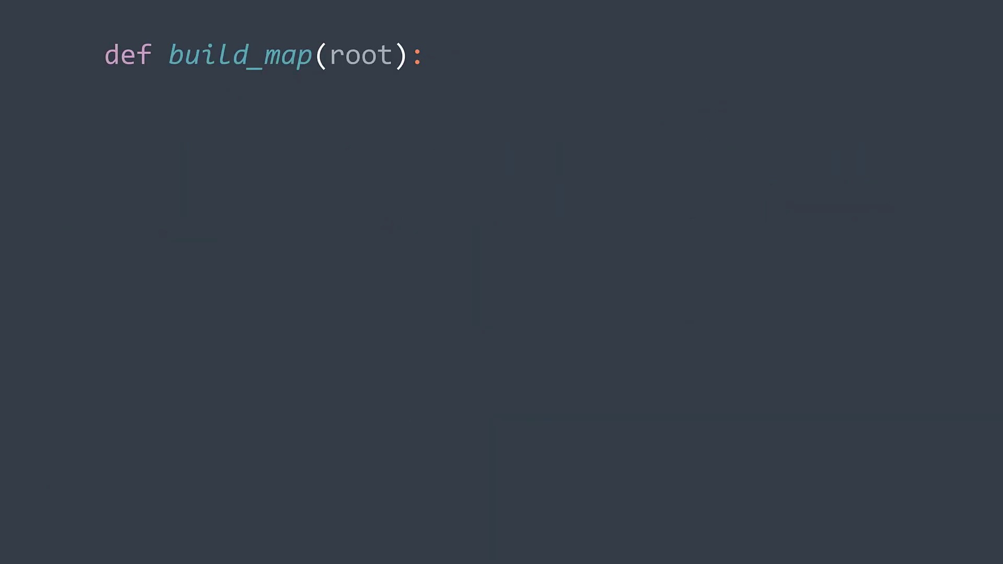
Step: Define inner dfs(root, code, encoding_map) that appends '1' before recursing into the right child
text(def dfs(root, code, encoding_map):)
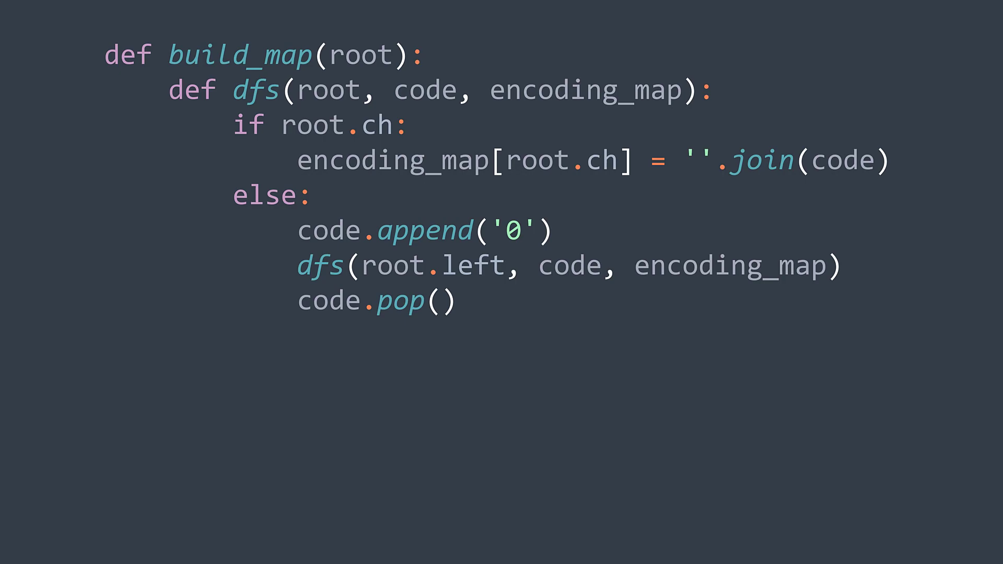
text(code.append('1'))
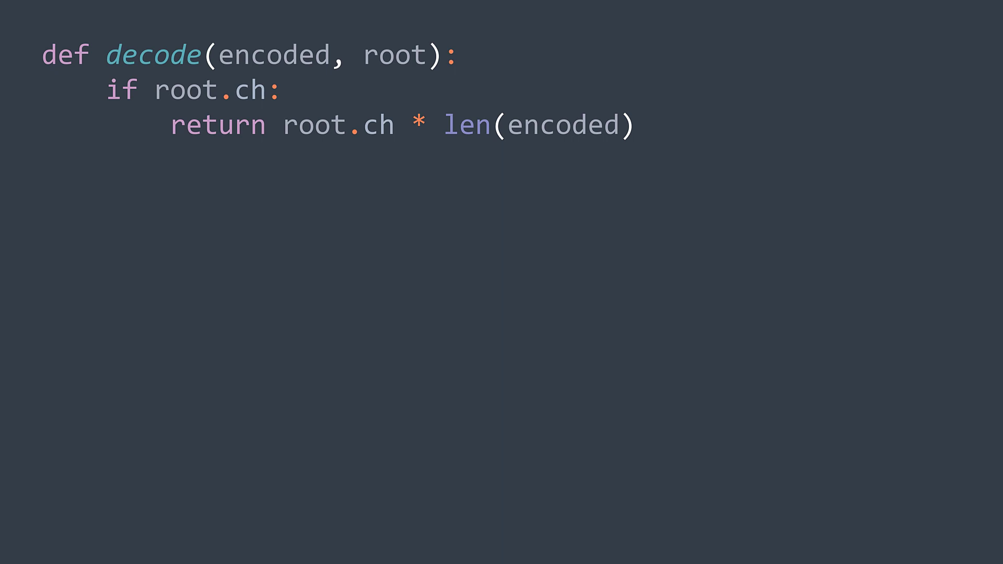
Step: Initialise decoded and node, loop over bits moving left on '0', collect leaf chars, return ''.join(decoded)
text(decoded = [])
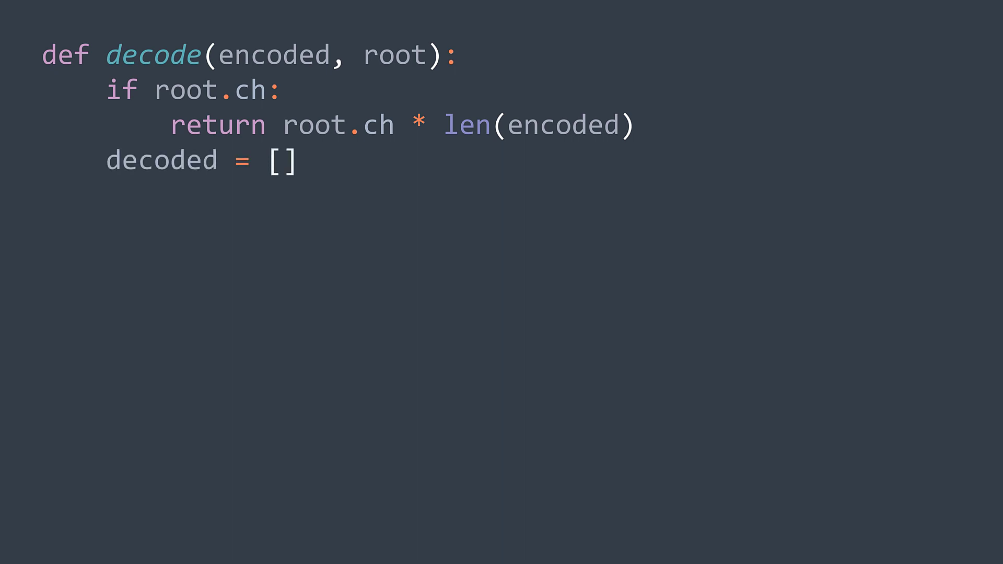
text(node = root)
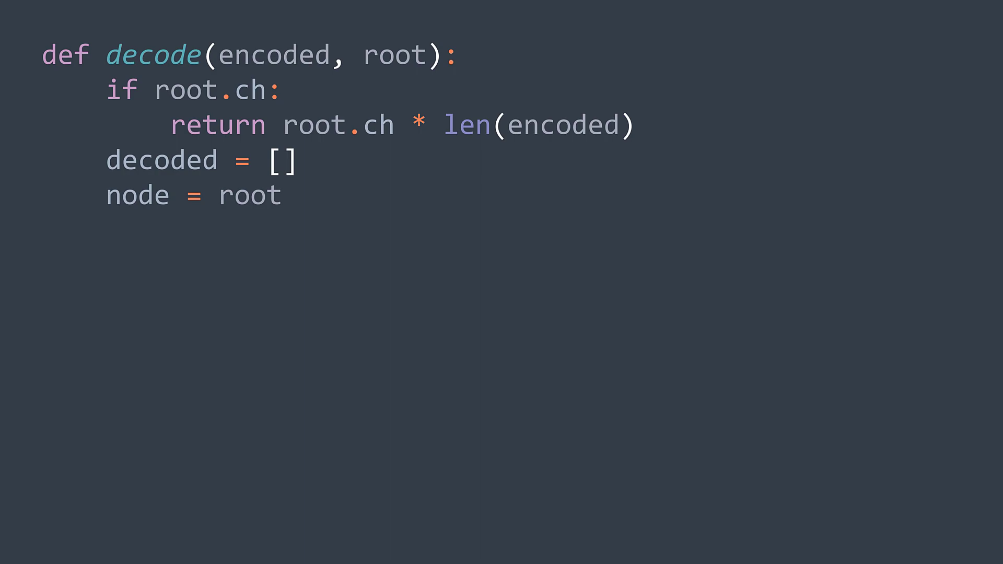
text(for bit in encoded:)
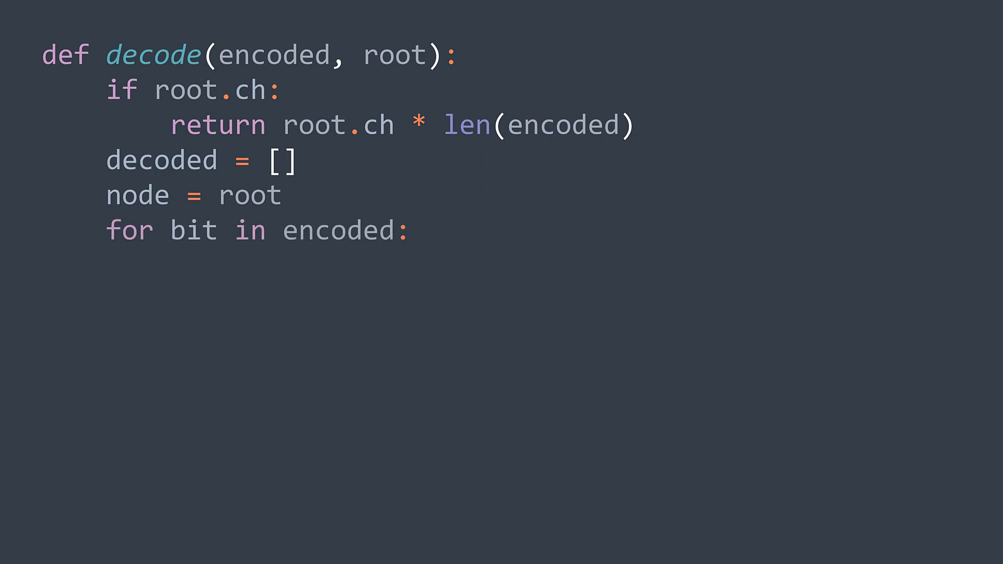
text(if bit == "0":)
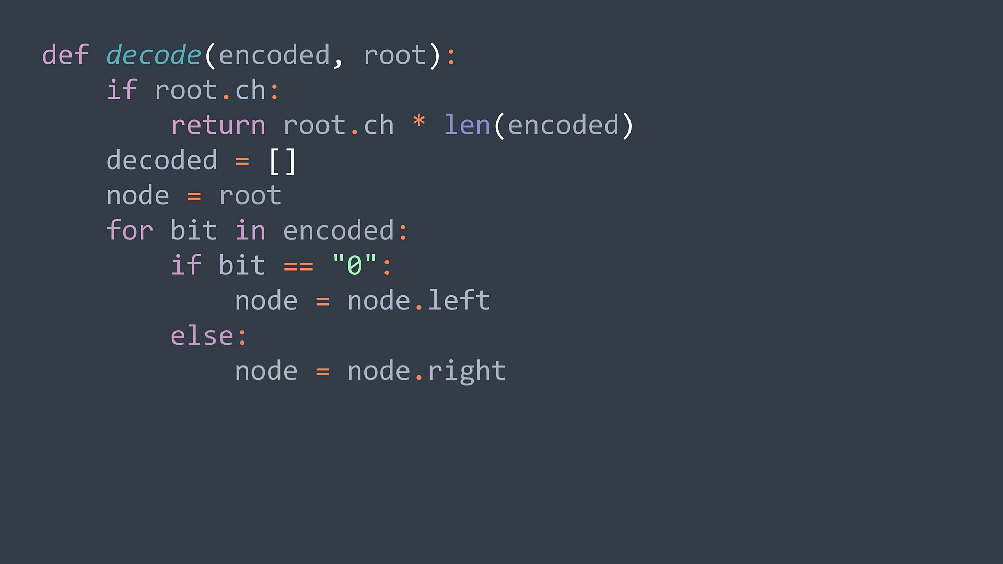
text(if node.ch:)
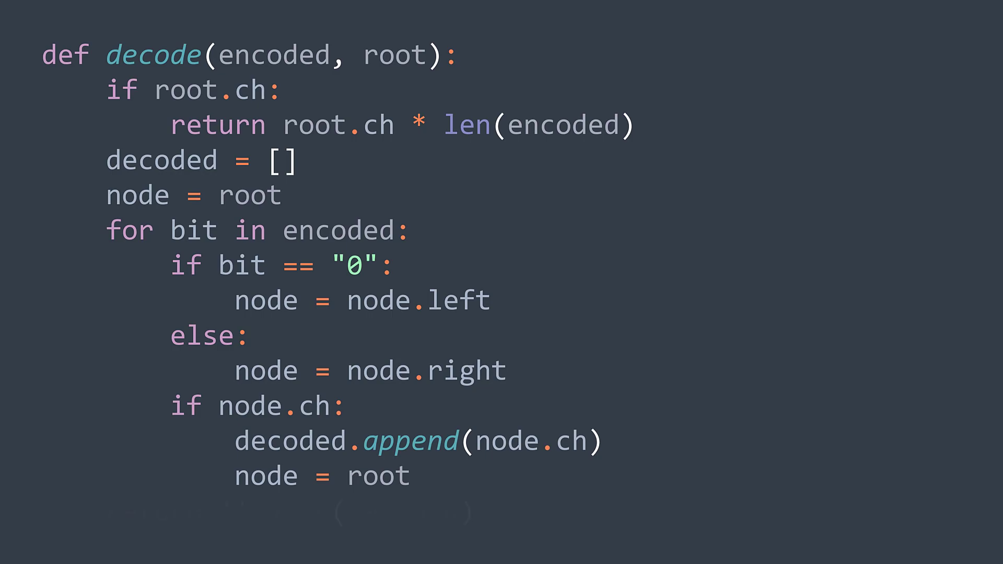
text(return ''.join(decoded))
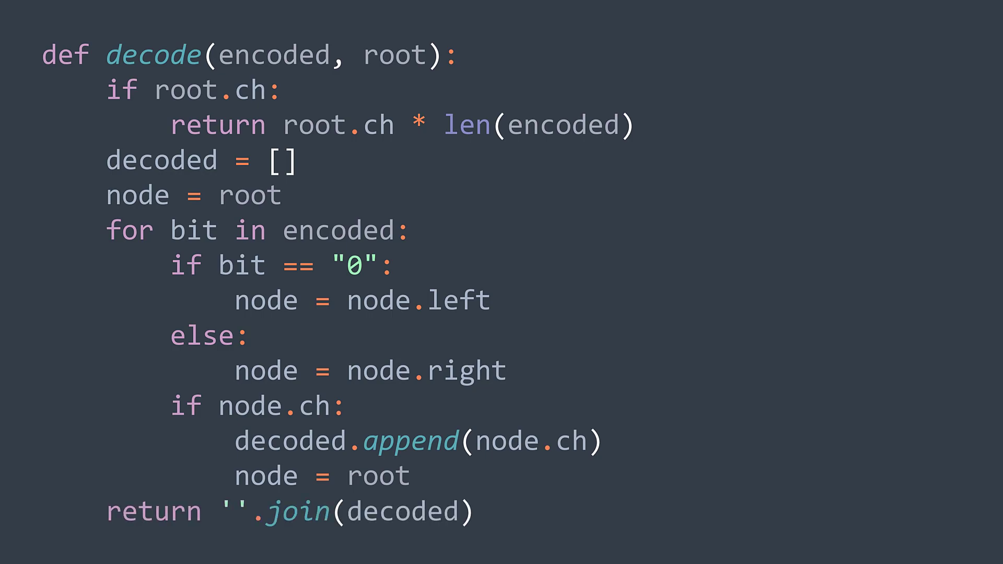